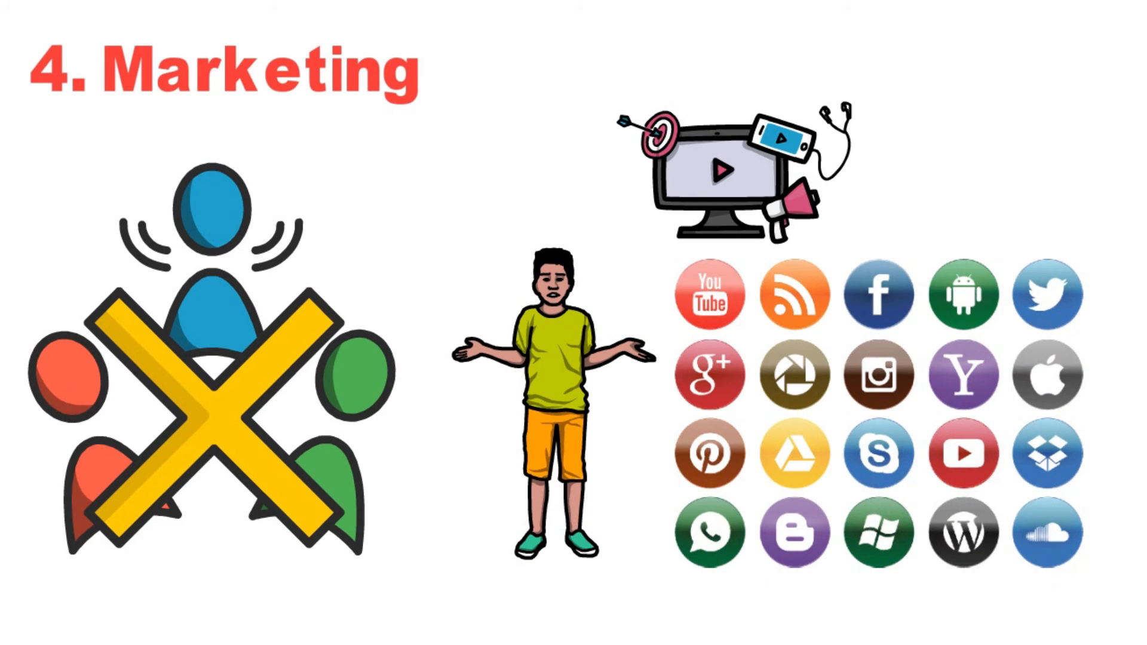
pyautogui.scroll(-3)
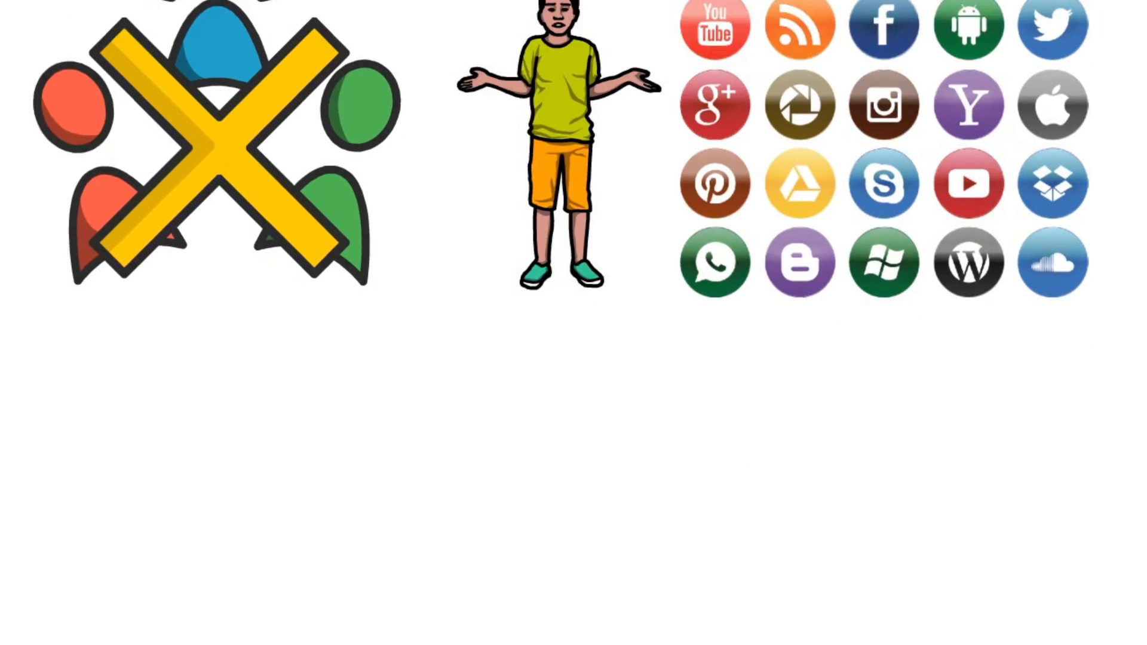